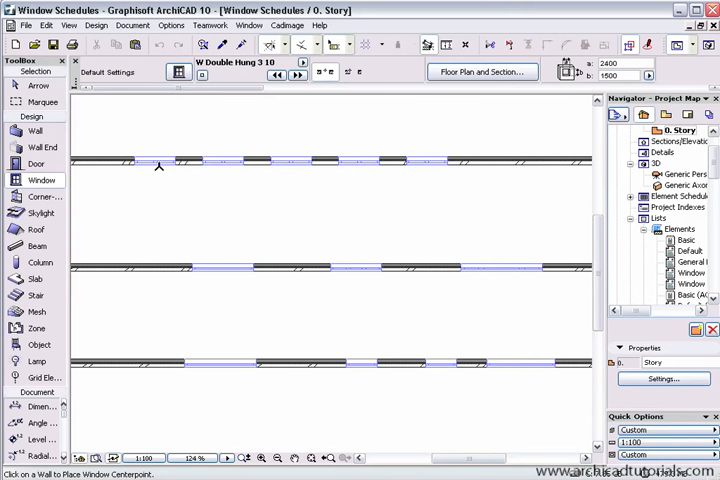
mouse_move(224, 263)
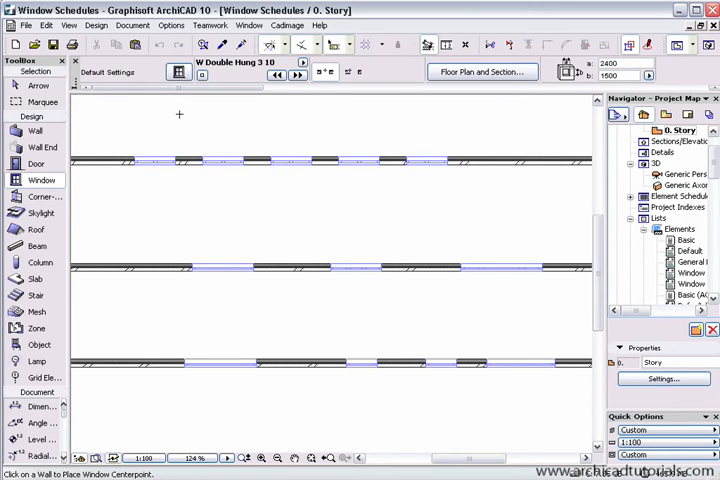
mouse_move(133, 25)
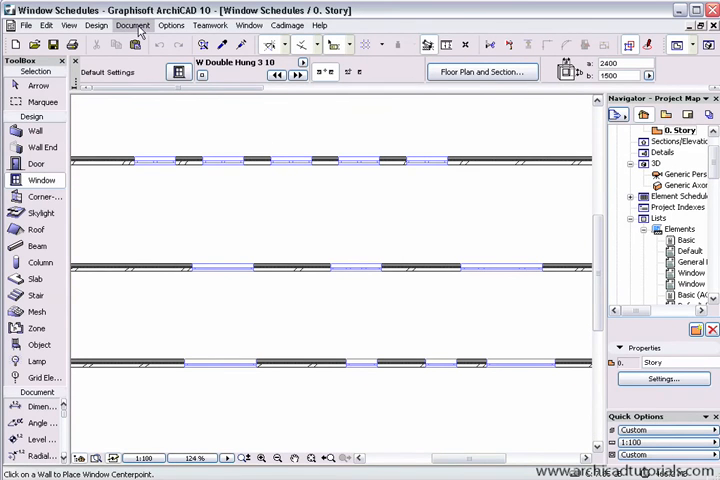
- Open the Window schedule Type 1 element list, then switch to Window schedule Type 2
click(132, 25)
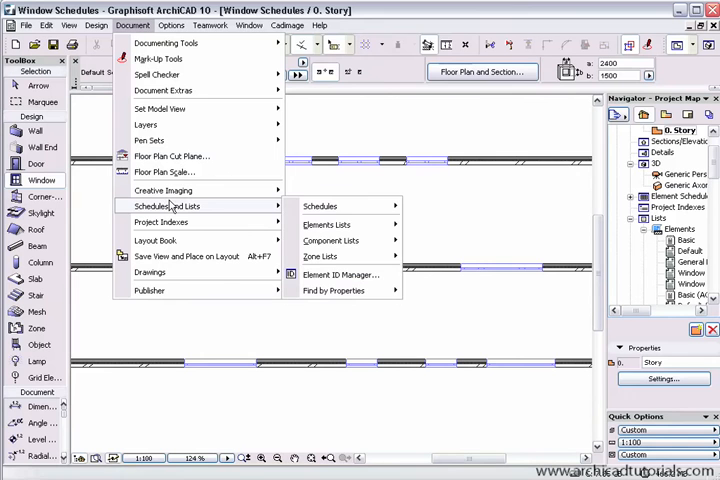
click(327, 224)
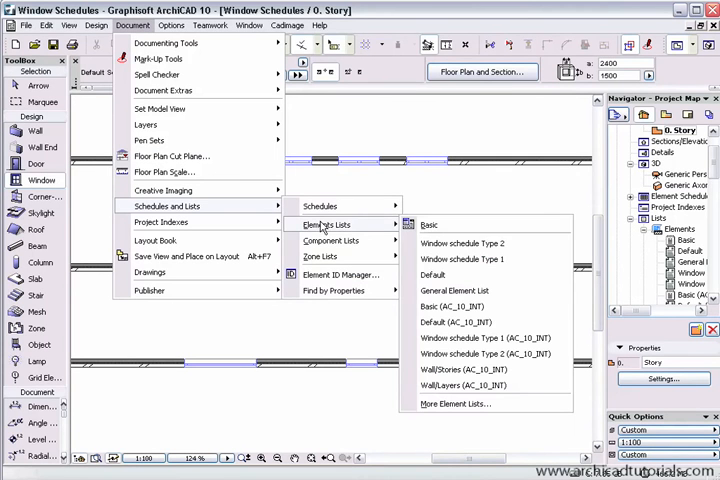
mouse_move(460, 259)
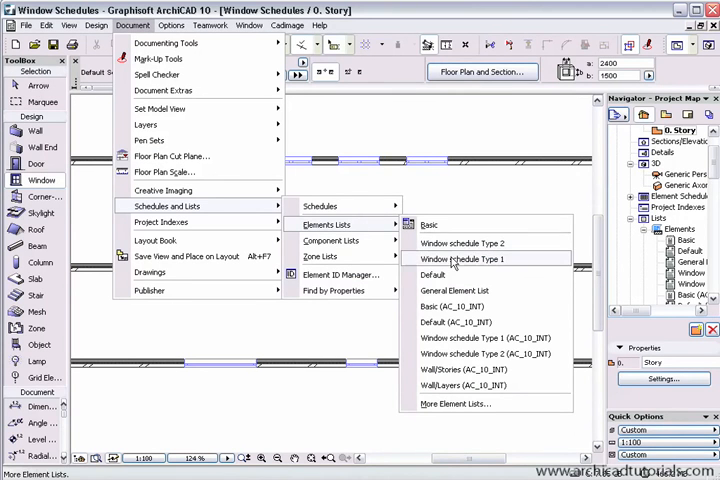
click(454, 259)
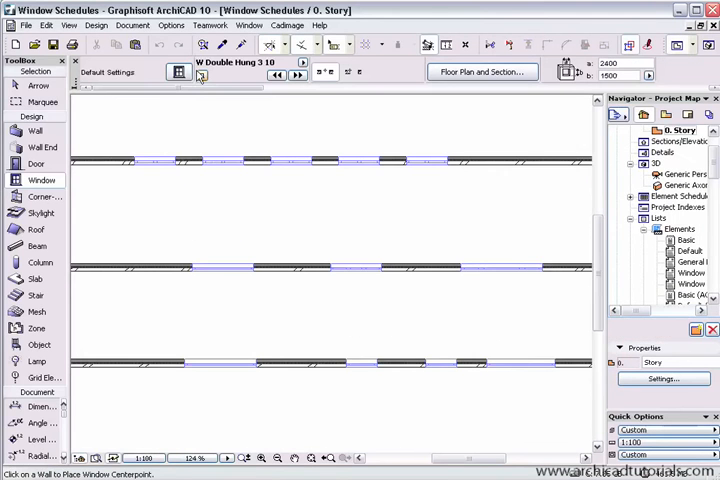
click(132, 25)
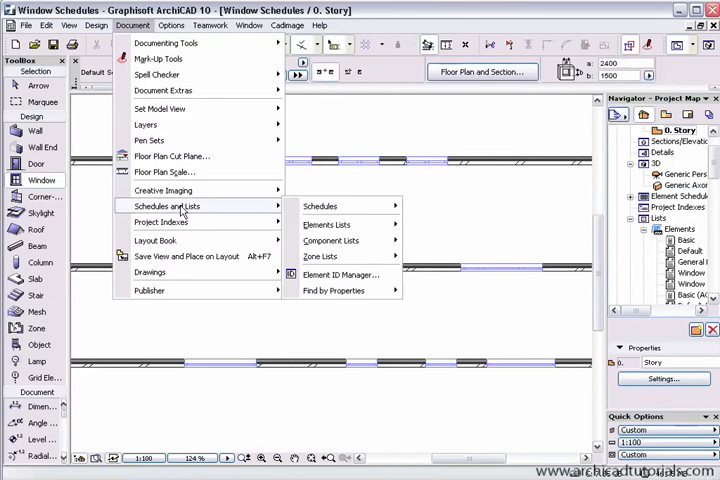
click(325, 224)
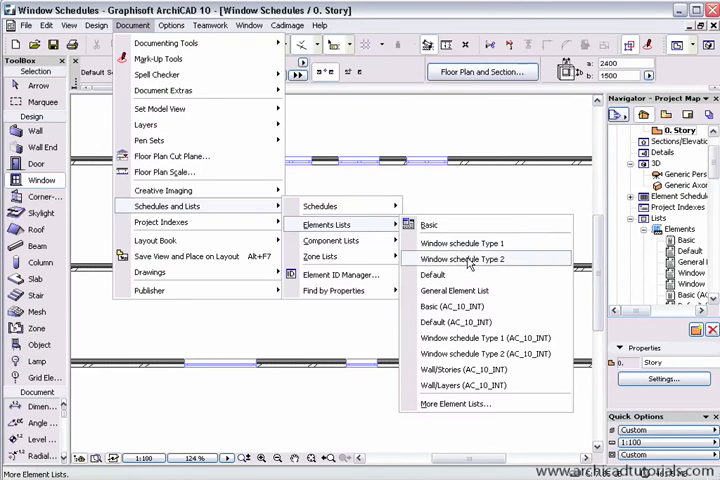
click(463, 259)
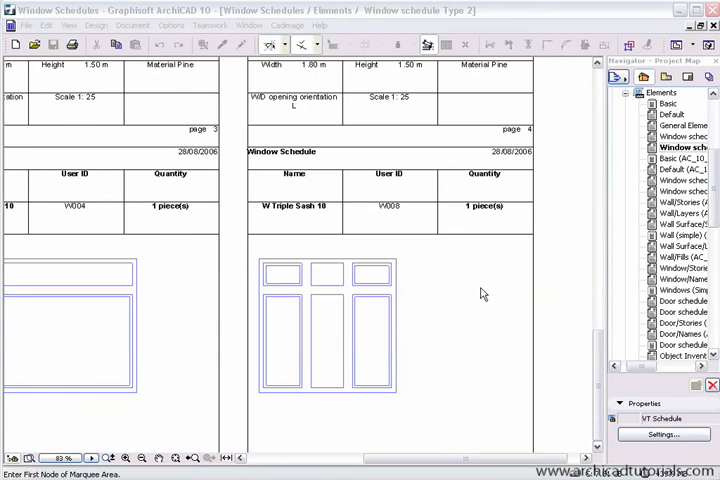
mouse_move(254, 271)
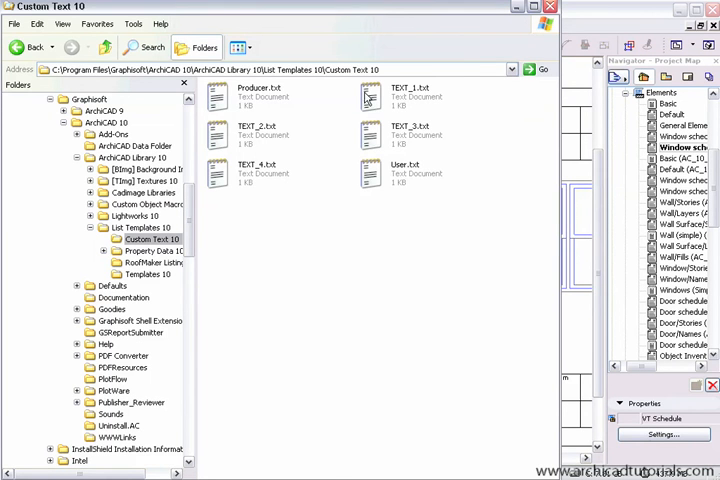
- Replace TEXT_1's 'TEXTFIELD 10' with 'Virtual Tutor 10' and close the file
double_click(367, 98)
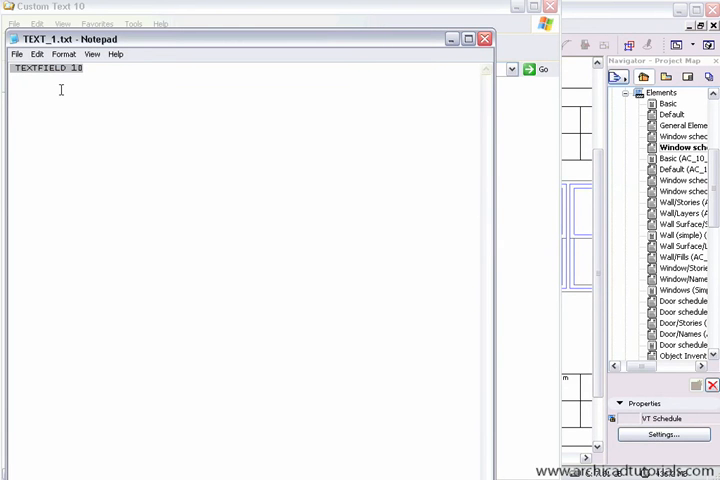
text(V)
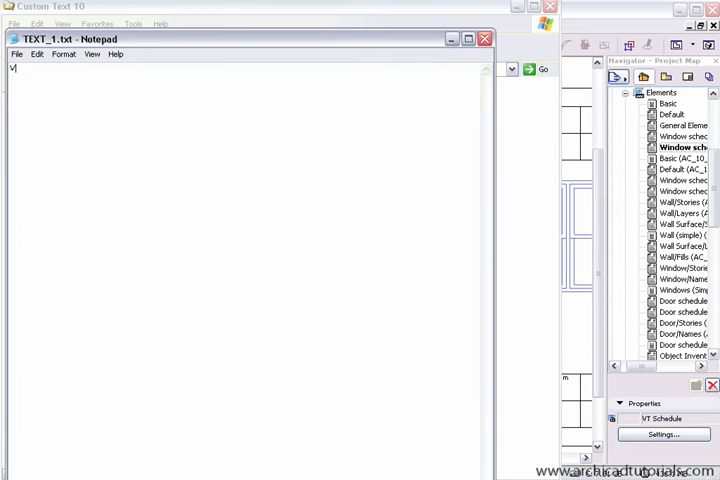
text(irtual)
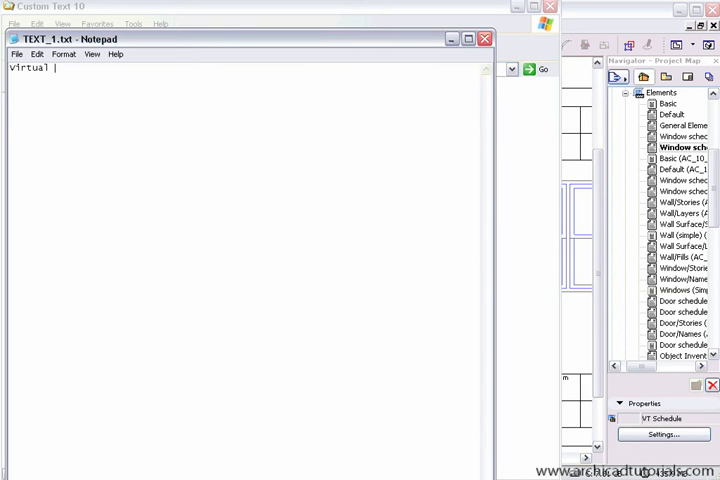
text(Tutor 1)
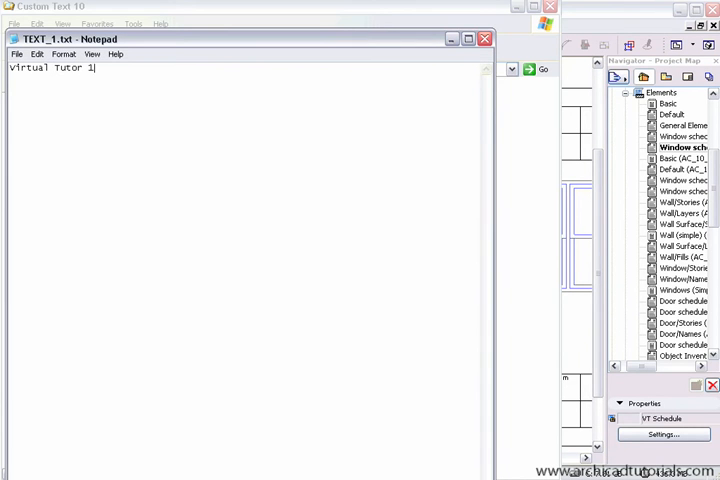
text(0)
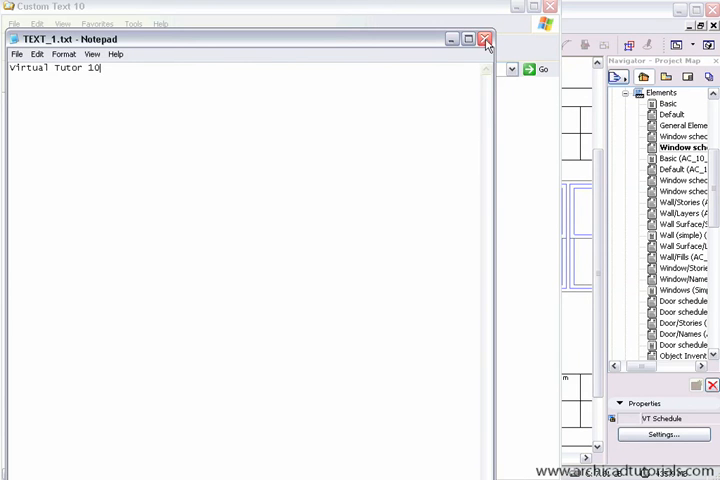
click(485, 38)
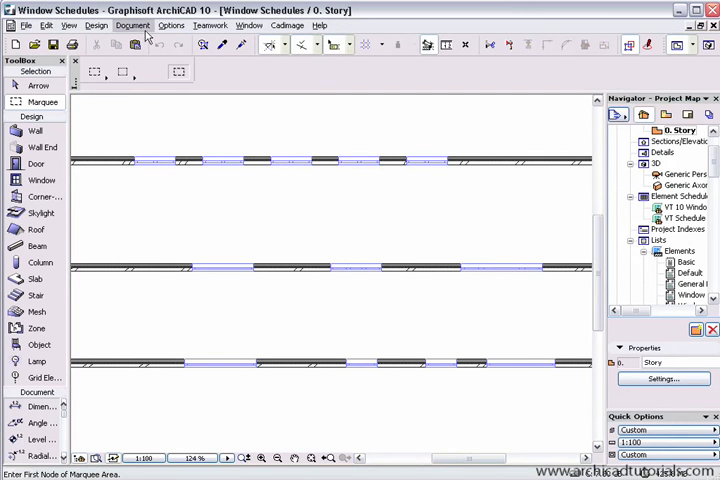
click(133, 25)
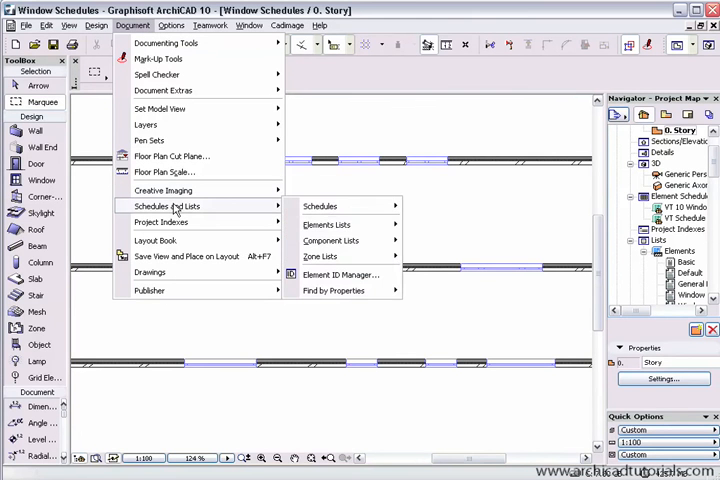
click(326, 224)
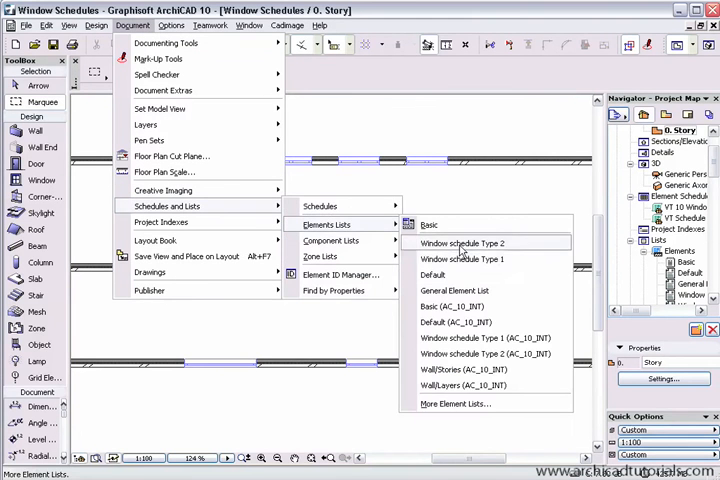
click(461, 243)
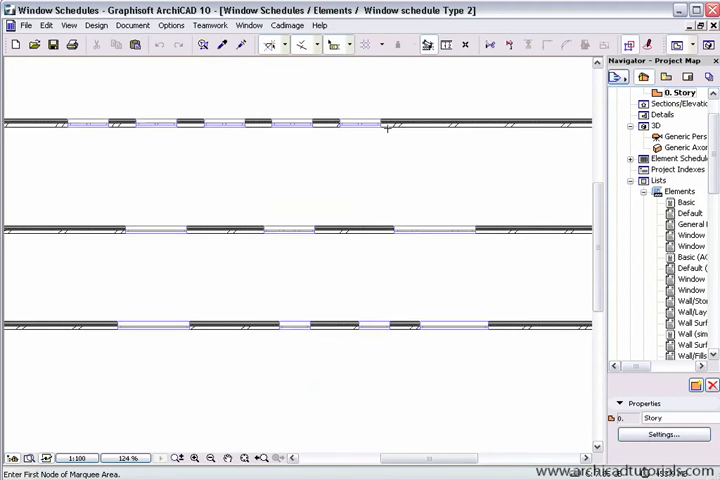
click(132, 25)
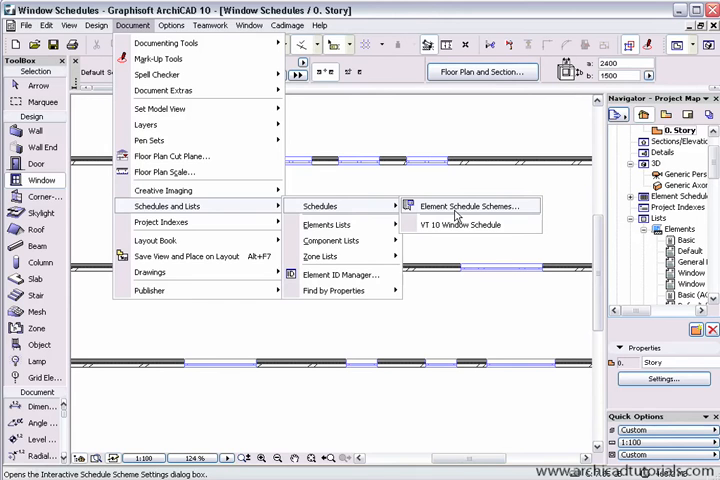
- Create a schedule scheme named 'VT Schedule' and start editing its Element Type criterion
click(470, 206)
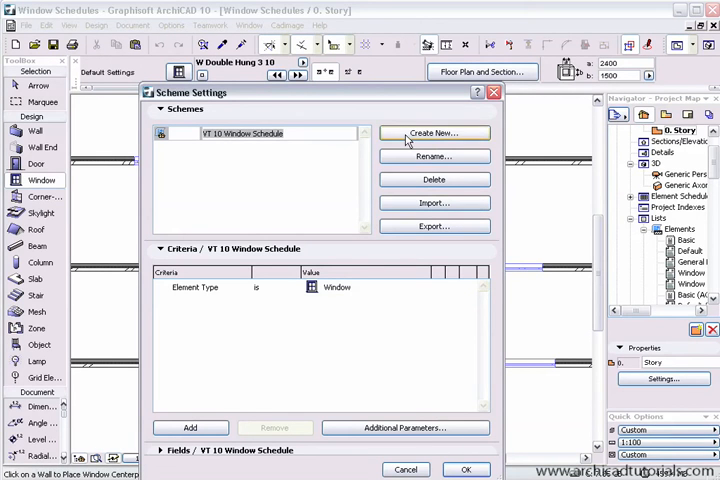
click(433, 132)
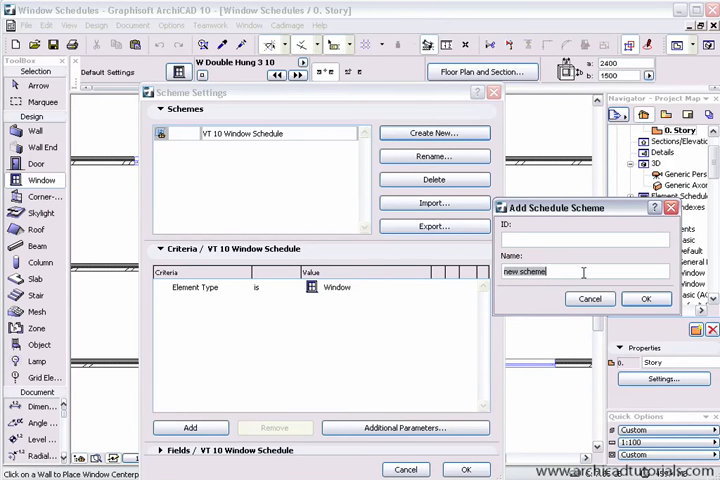
text(VT S)
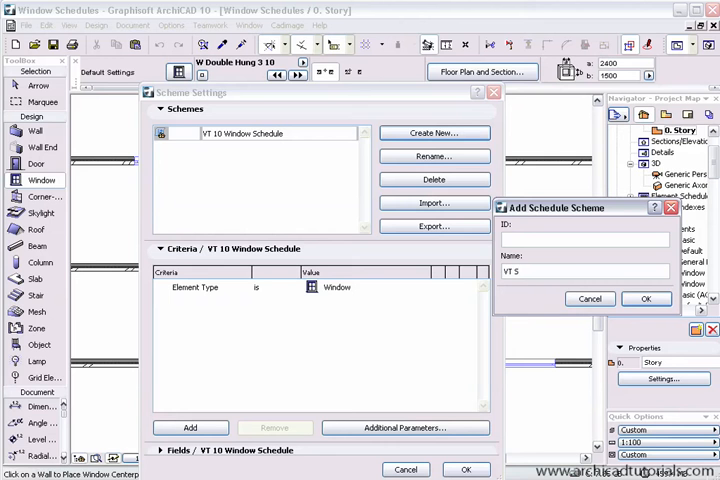
text(chedule)
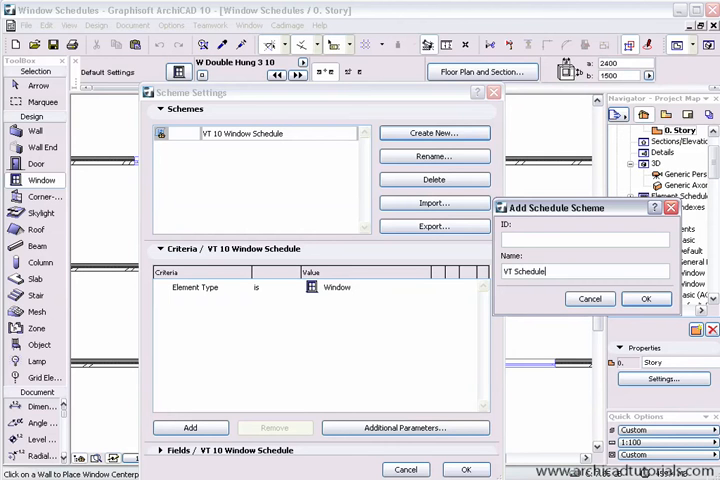
click(645, 298)
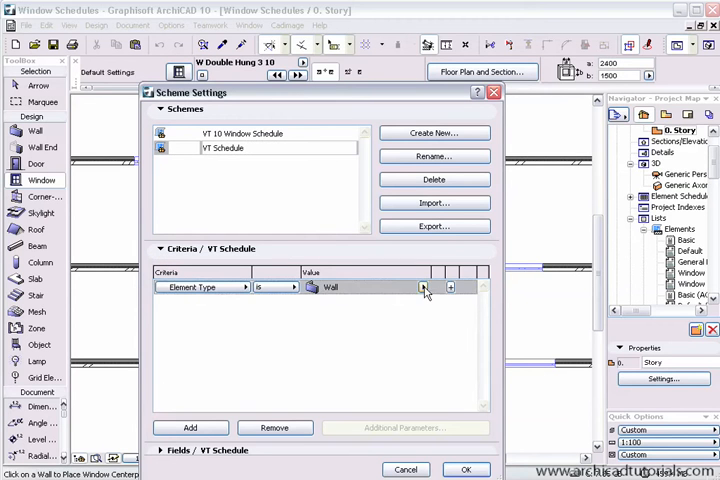
click(421, 287)
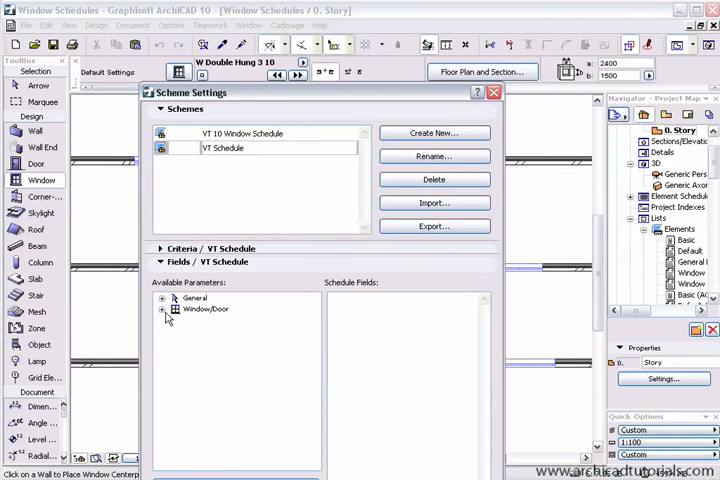
- Remove the Height field and browse General parameters for Floor and Library Part Name
click(167, 309)
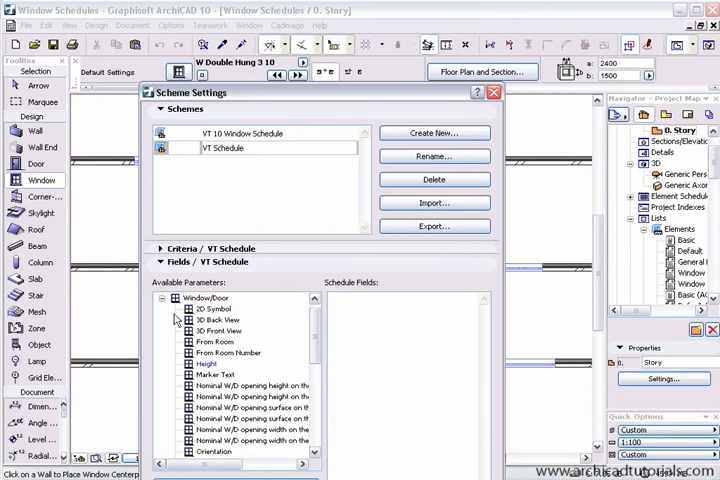
click(206, 308)
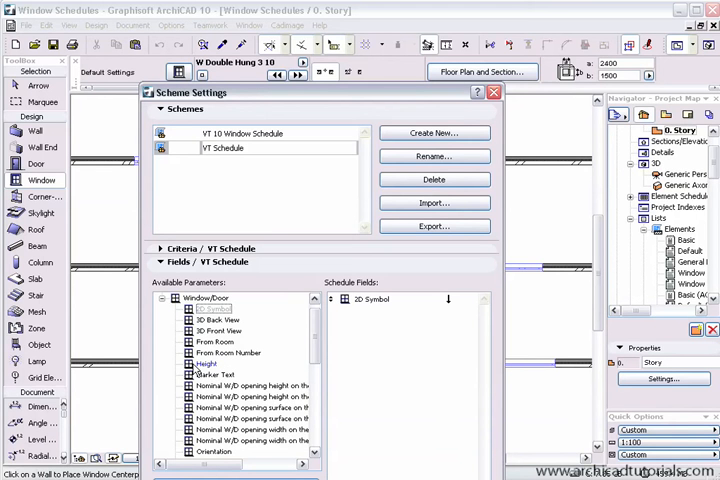
double_click(208, 362)
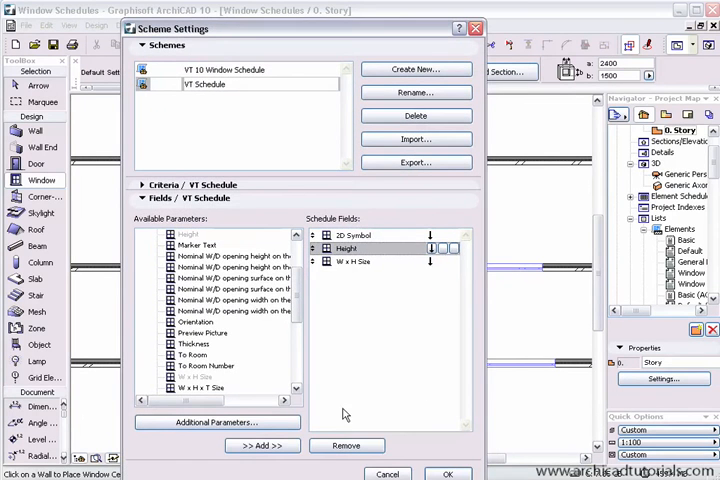
click(346, 445)
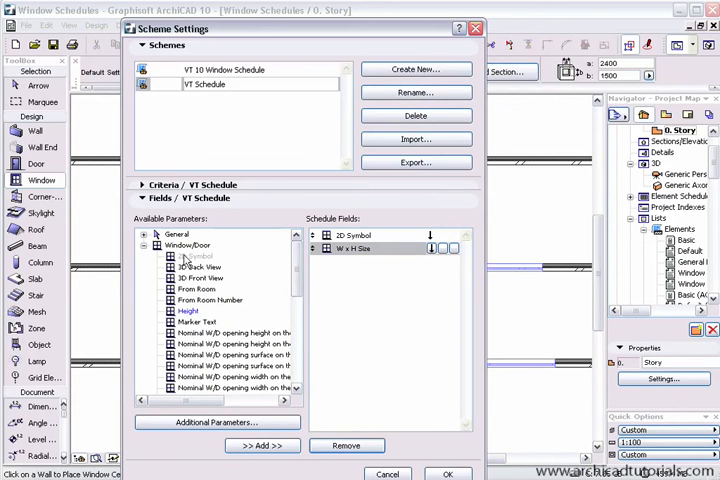
click(144, 233)
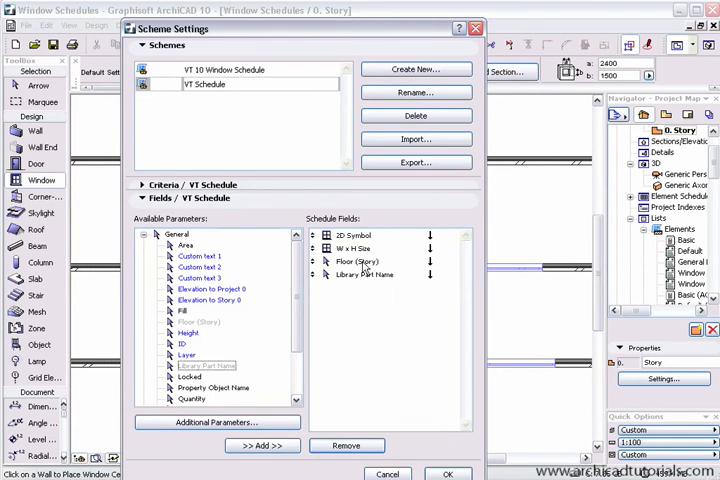
mouse_move(358, 268)
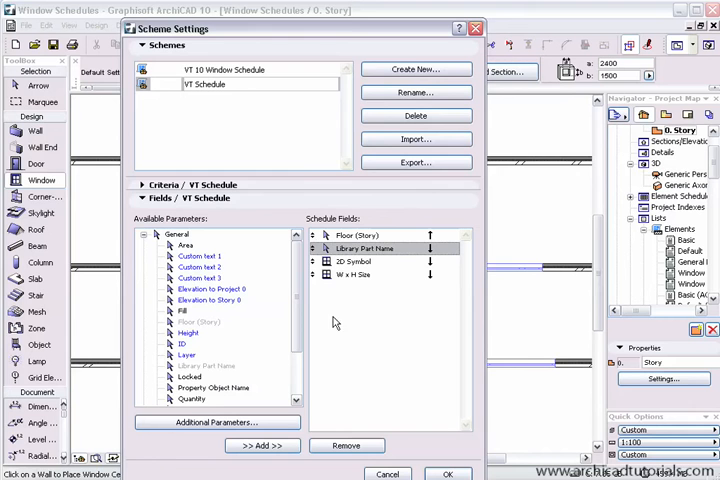
mouse_move(424, 318)
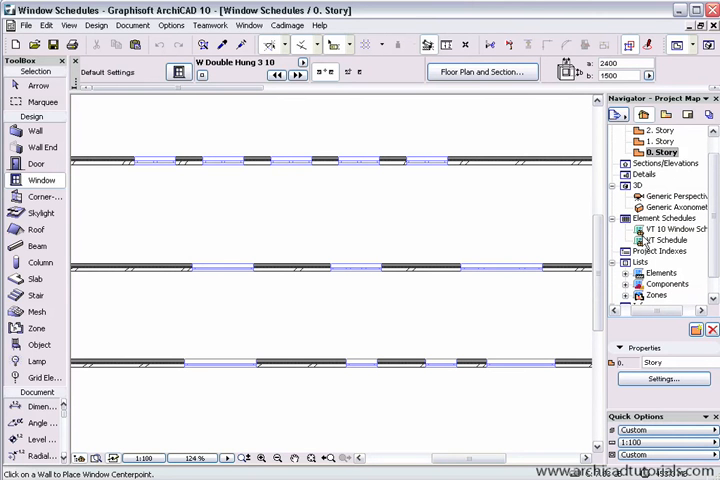
- Open VT Schedule from Element Schedules in the Navigator
click(664, 240)
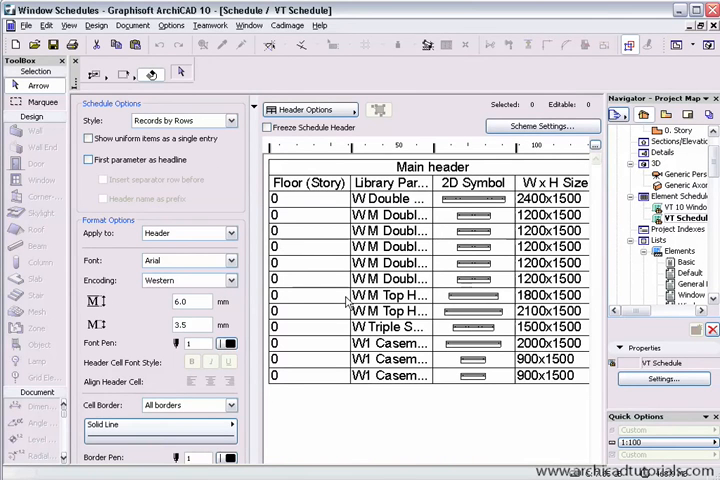
mouse_move(450, 213)
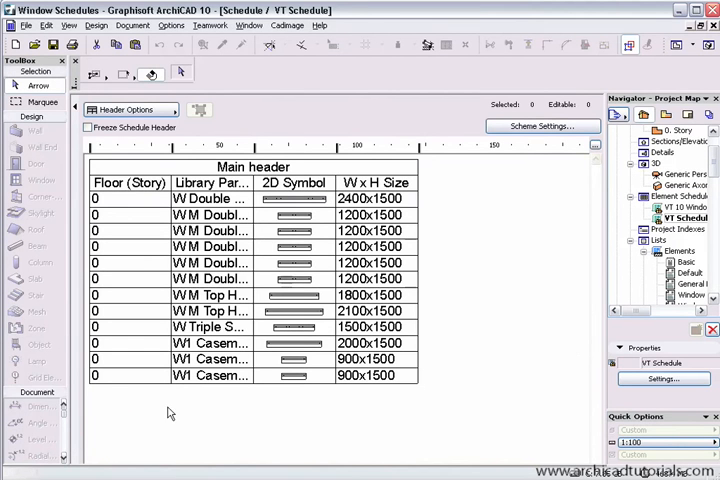
mouse_move(79, 112)
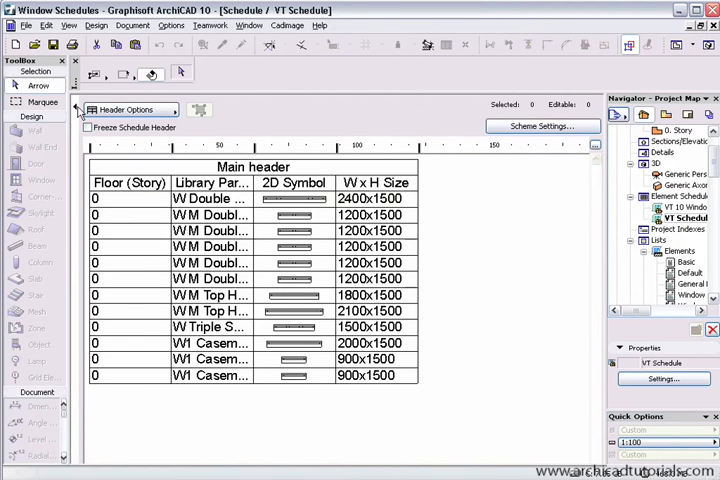
- Restore the Records by Rows style and turn on First parameter as headline
click(94, 110)
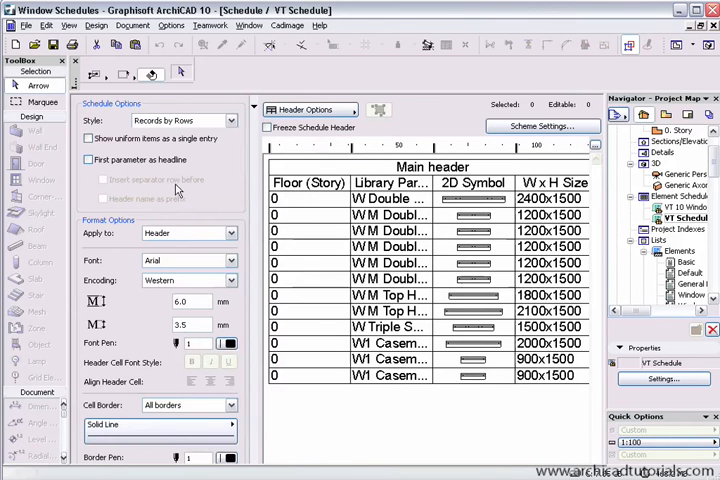
mouse_move(328, 108)
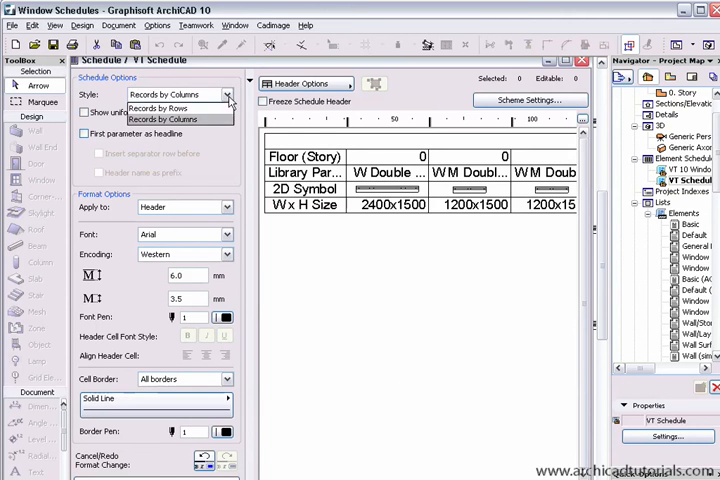
click(163, 107)
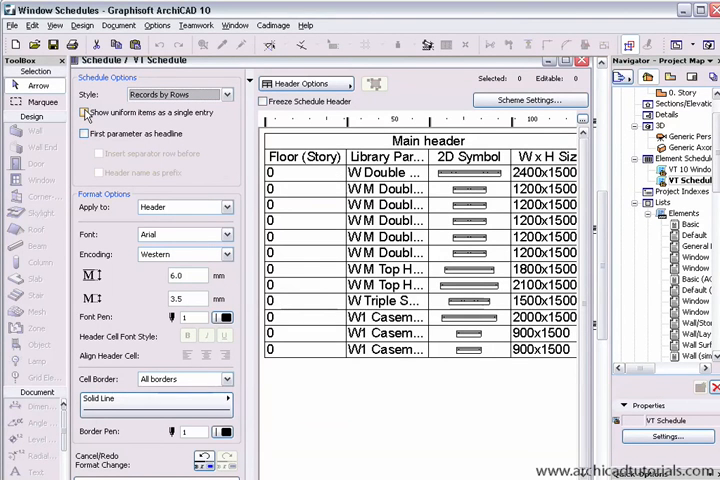
click(84, 112)
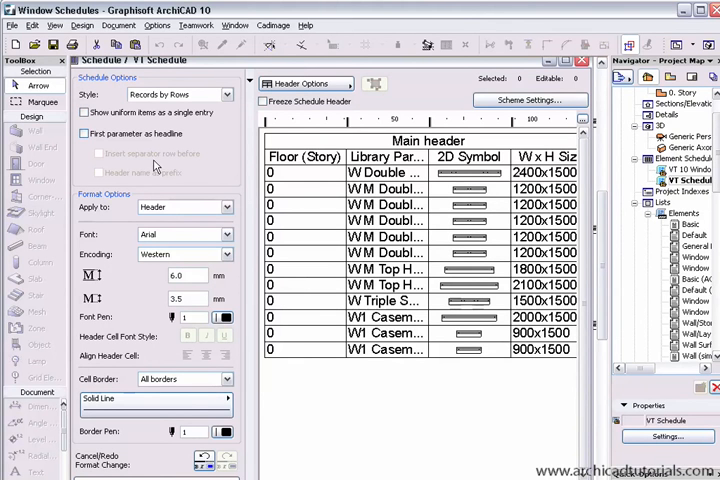
click(84, 133)
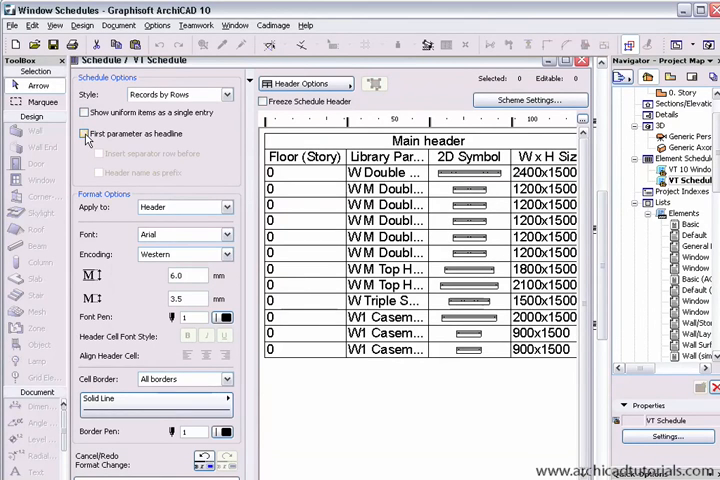
click(84, 133)
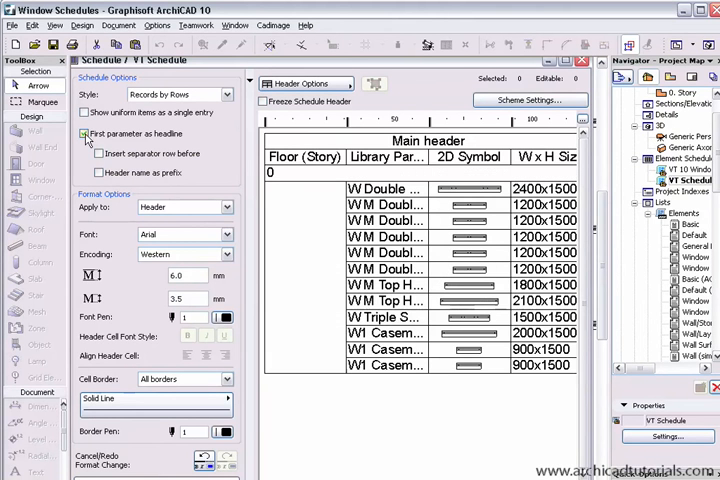
click(84, 133)
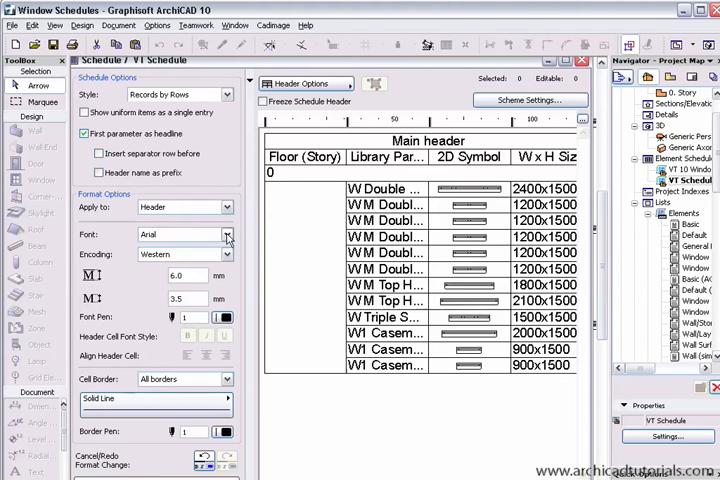
- Choose Futura Lt BT from the font list for the entire schedule
click(227, 234)
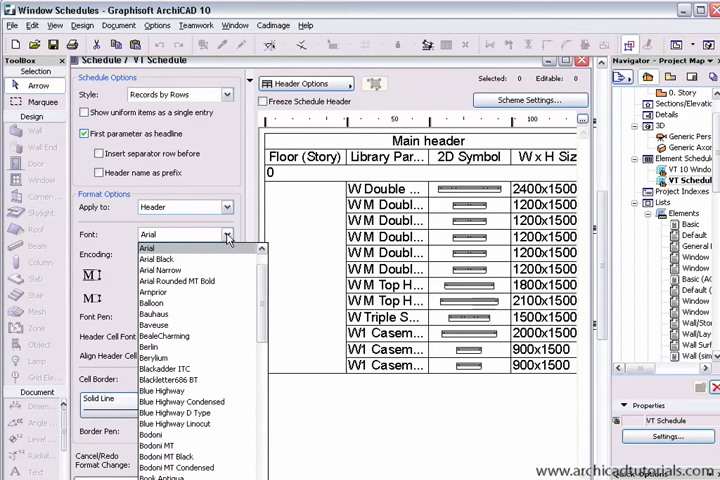
scroll(down, 3)
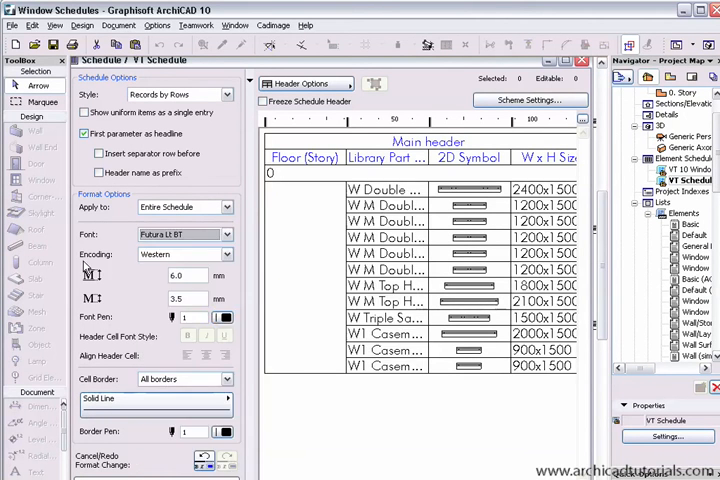
click(222, 317)
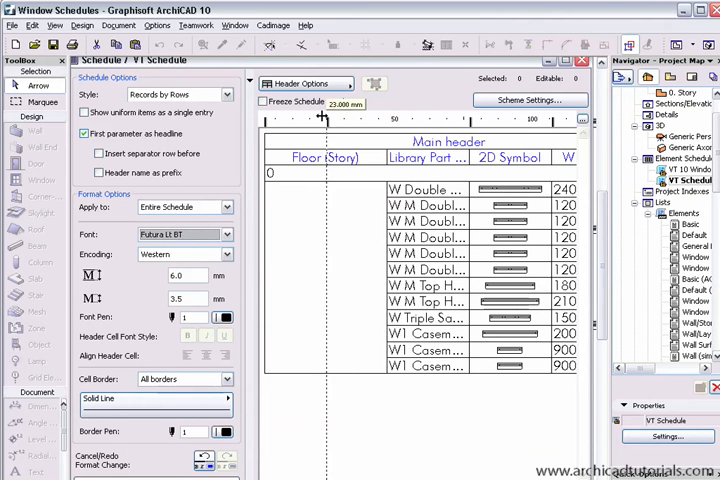
- Enable the print footer with date, time and page number in Header Options
click(305, 83)
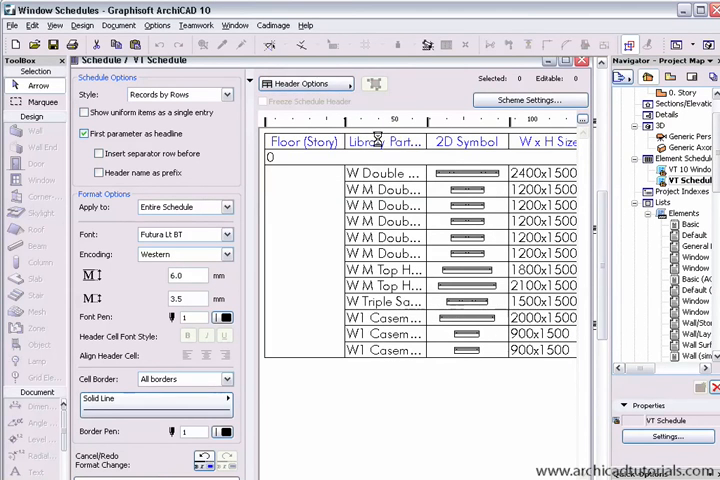
click(305, 83)
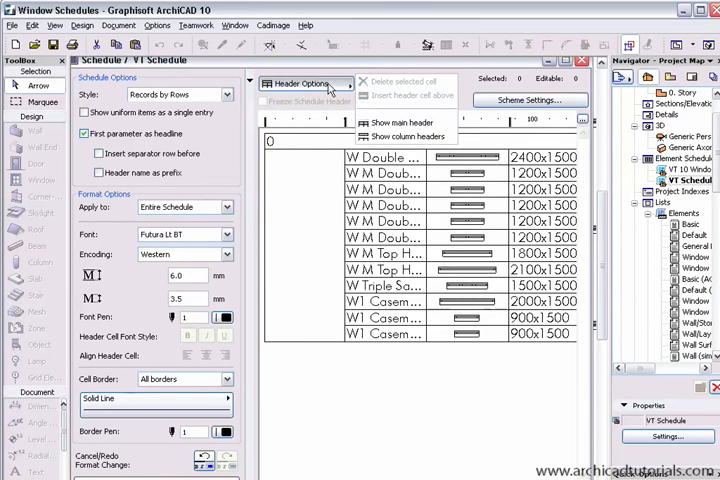
click(400, 122)
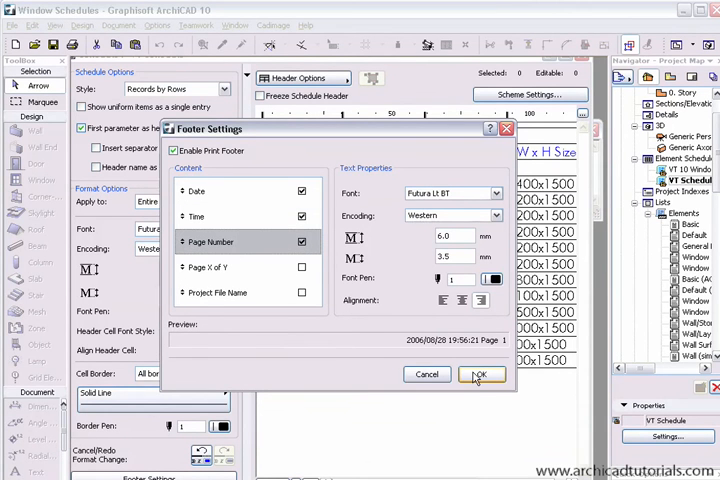
click(480, 374)
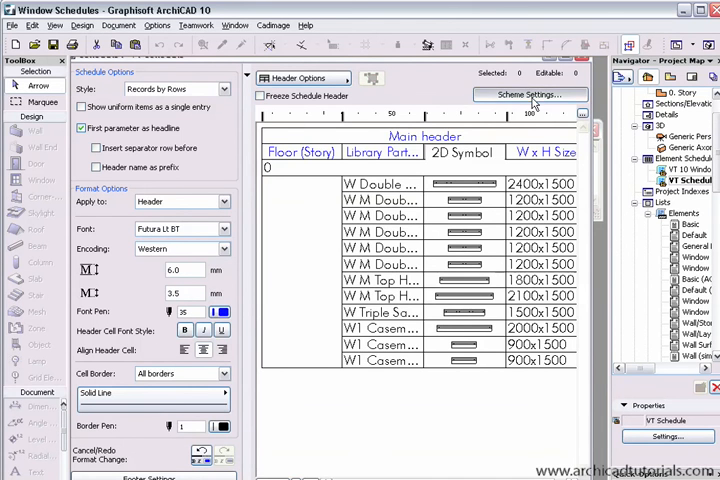
- Turn on the Σ subtotal for the Library Part Name field in Scheme Settings
click(529, 94)
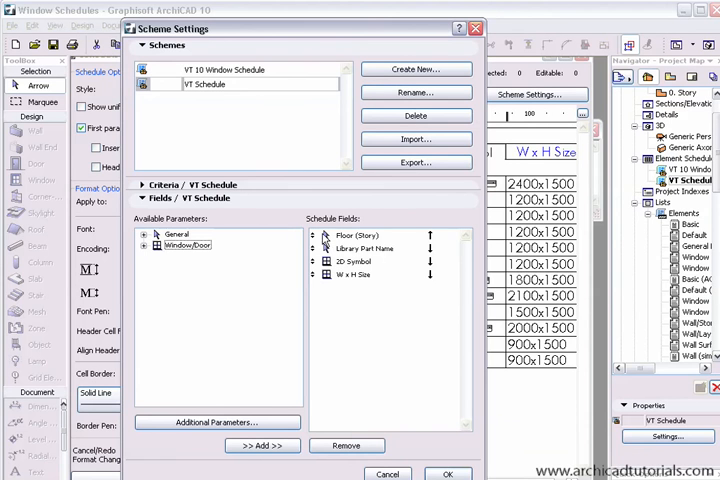
click(365, 248)
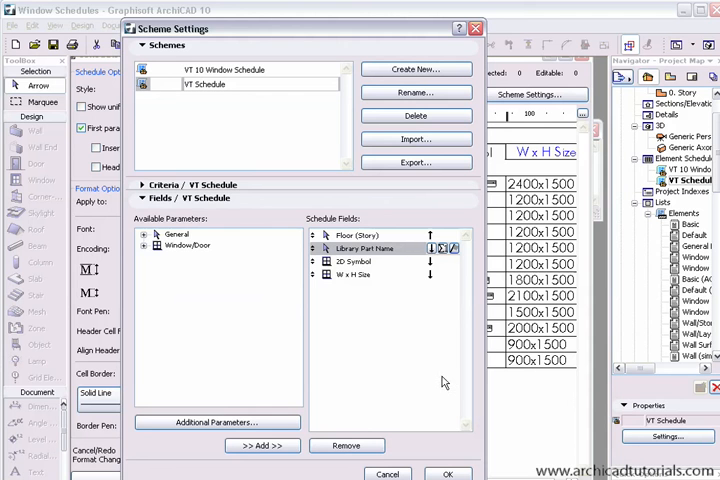
click(363, 235)
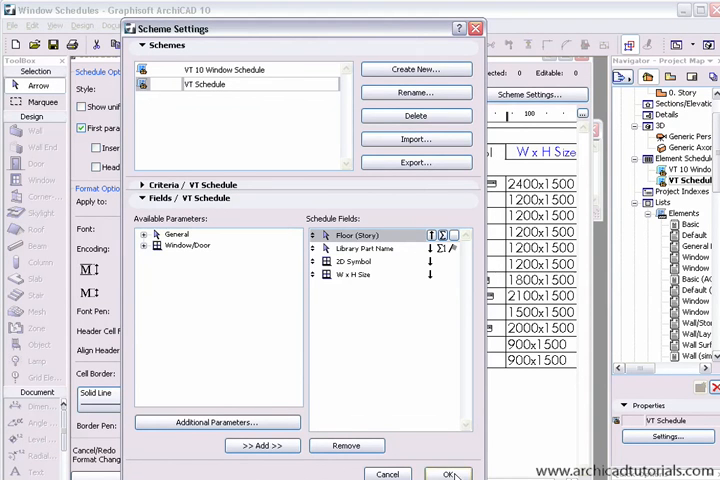
click(448, 473)
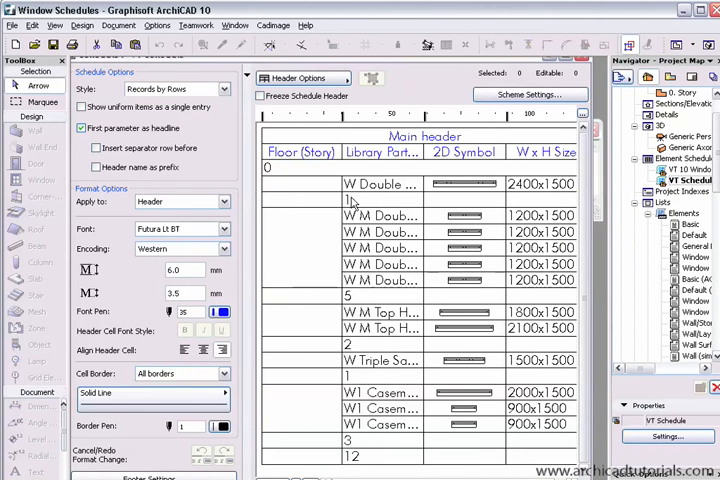
mouse_move(365, 203)
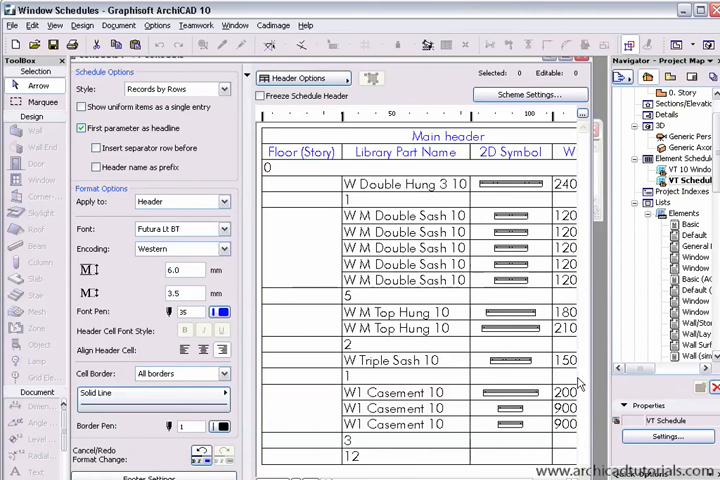
mouse_move(538, 255)
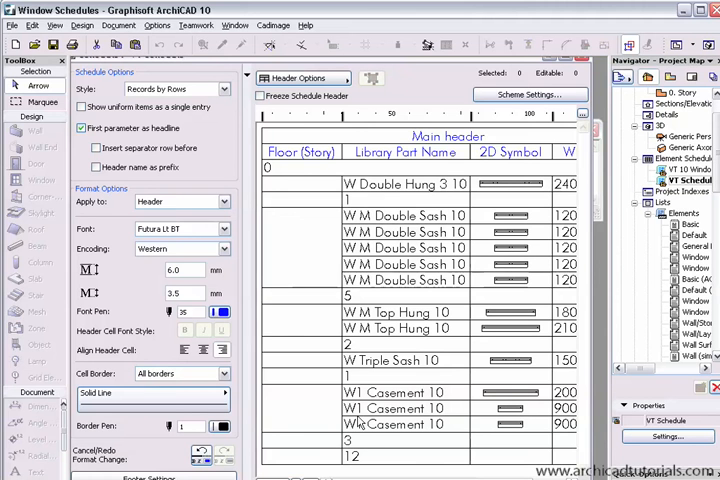
click(182, 201)
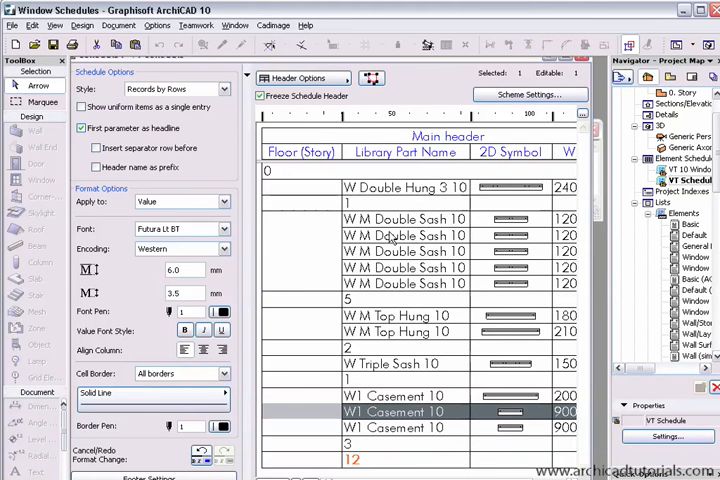
mouse_move(453, 413)
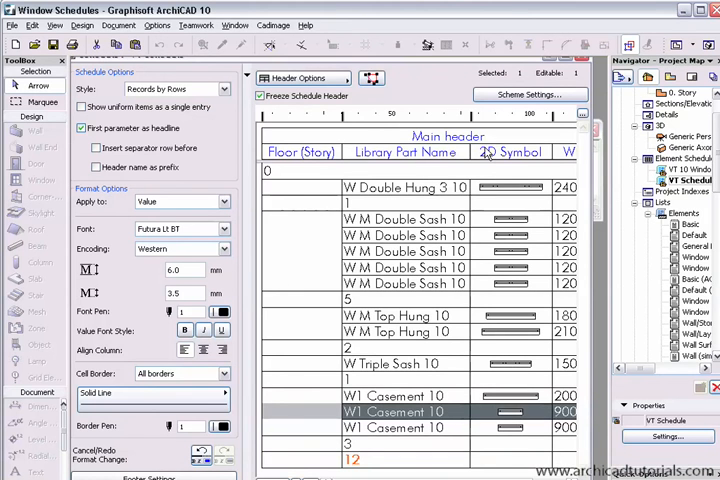
mouse_move(487, 152)
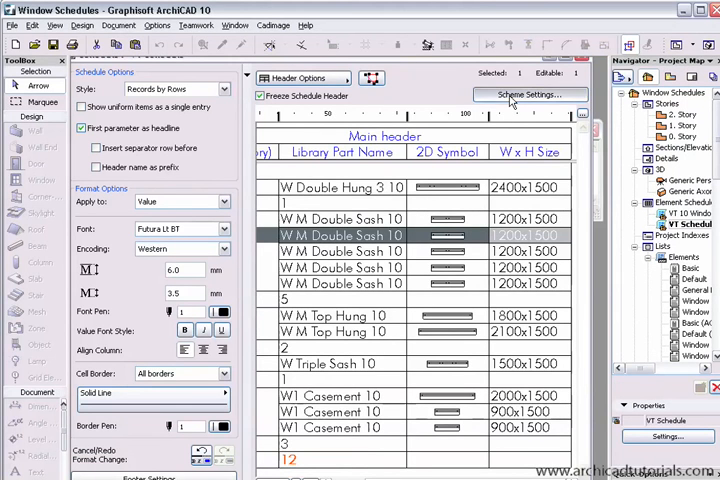
- Add the Window/Door Width parameter as a schedule field, then return to 0. Story
click(529, 94)
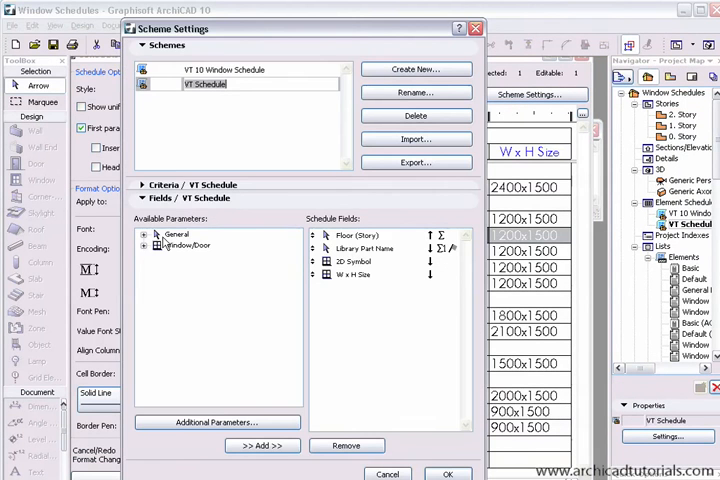
click(144, 245)
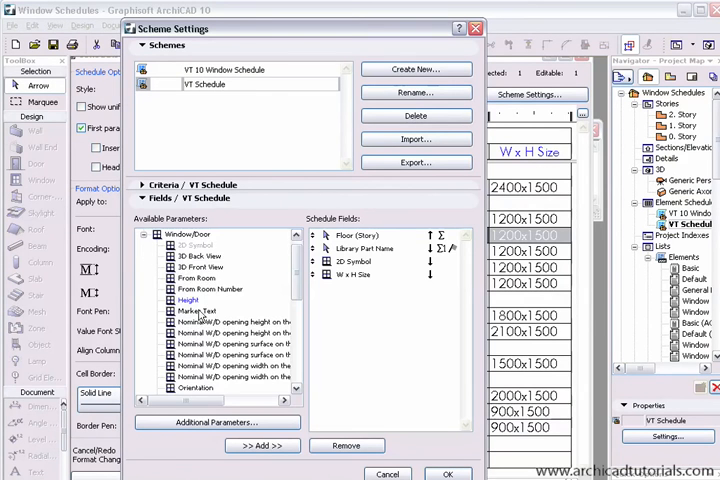
scroll(down, 3)
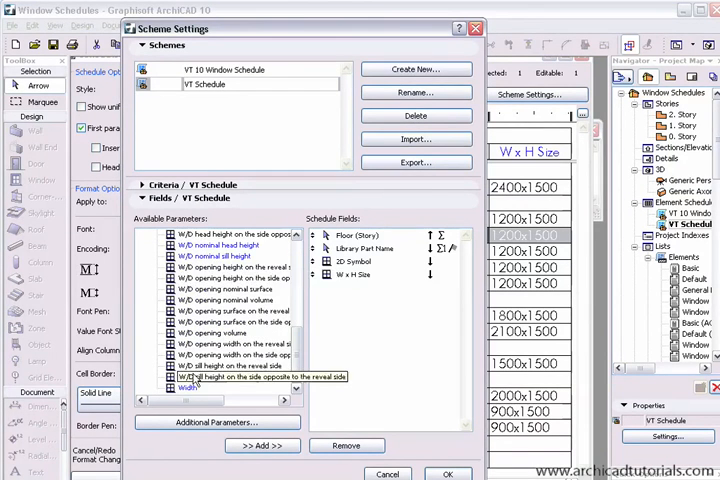
click(262, 445)
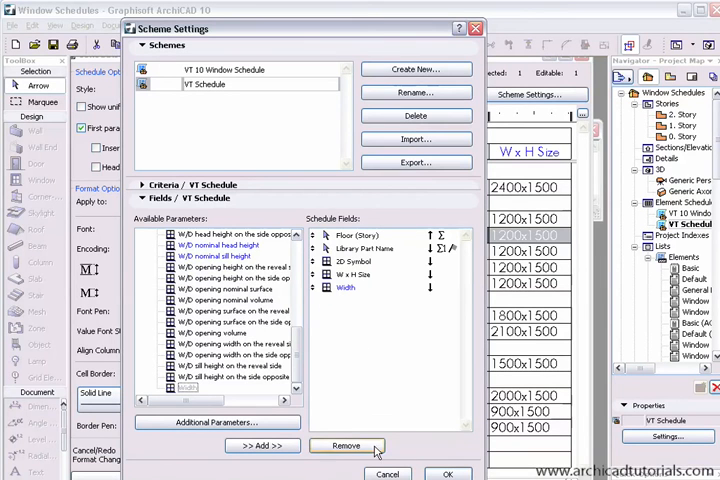
click(448, 473)
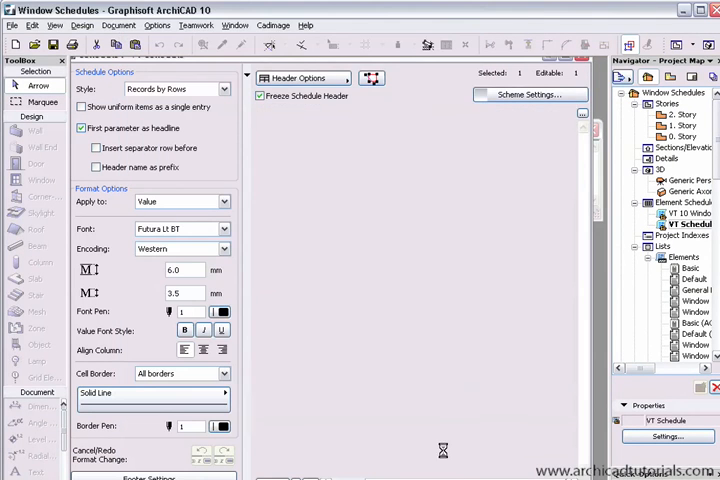
click(528, 94)
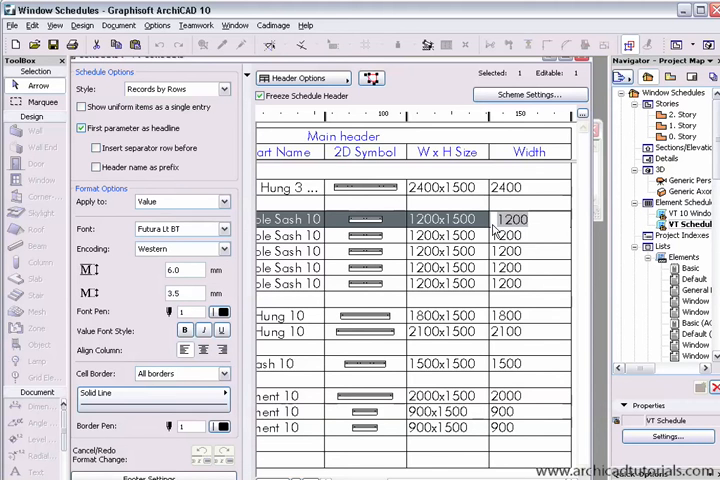
text(25)
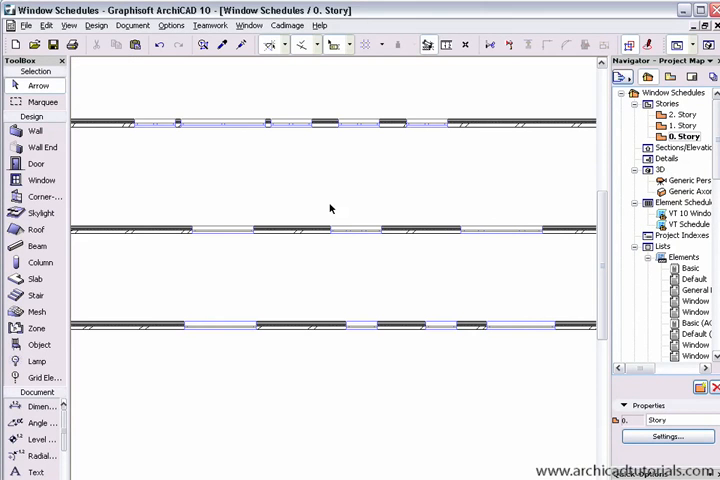
mouse_move(230, 130)
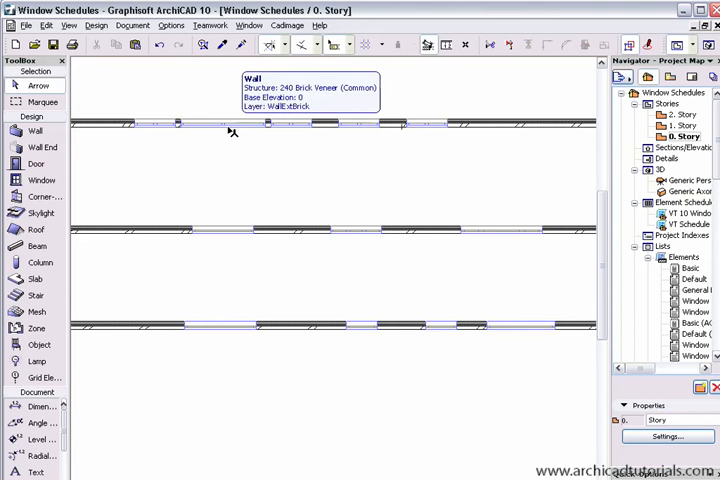
mouse_move(265, 124)
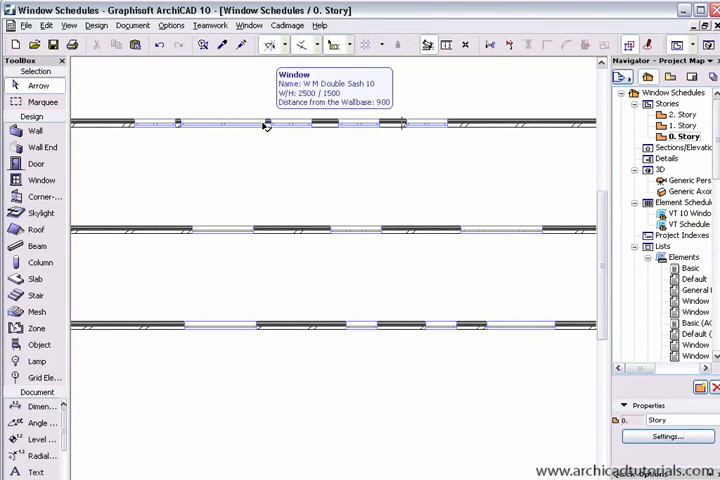
- Select the W M Double Sash 10 window and reopen the VT Schedule showing 713x1500
click(220, 124)
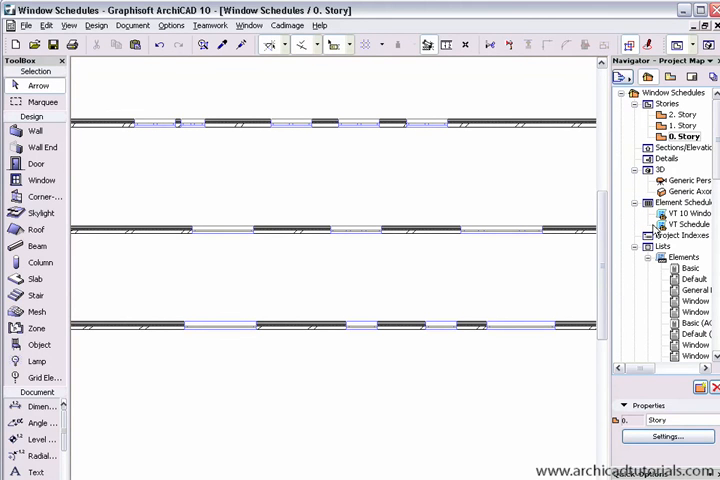
click(688, 224)
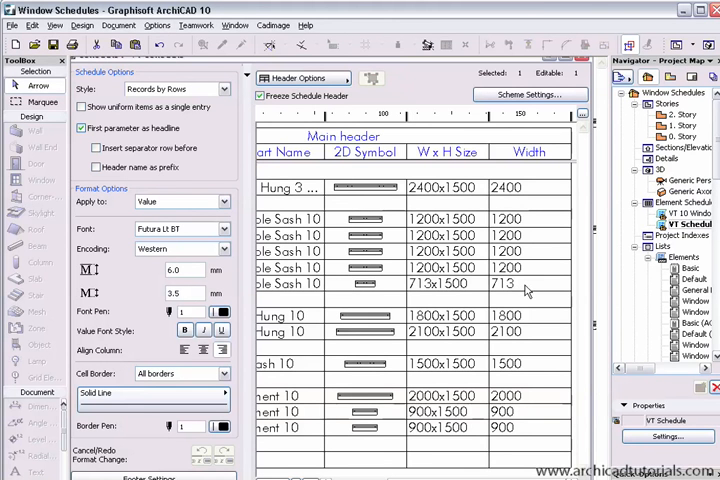
mouse_move(518, 291)
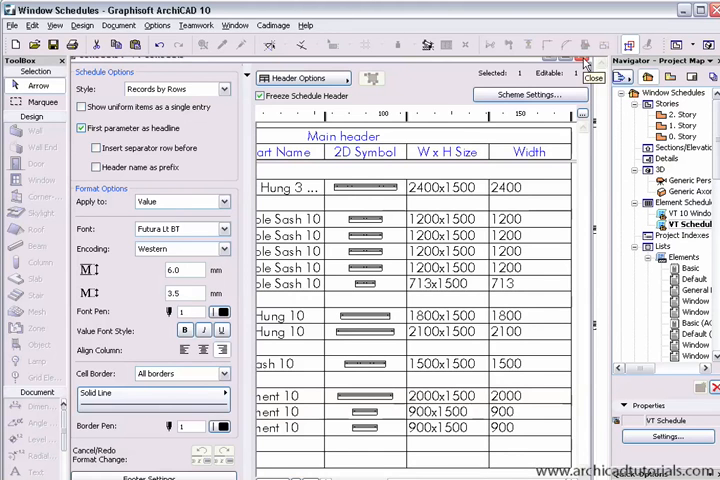
- Close the VT Schedule view and open the 02 Layout sheet showing the placed schedule
click(594, 76)
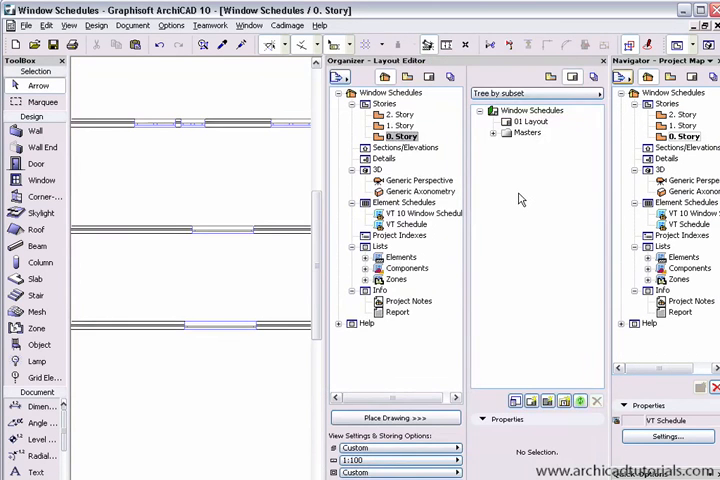
mouse_move(384, 78)
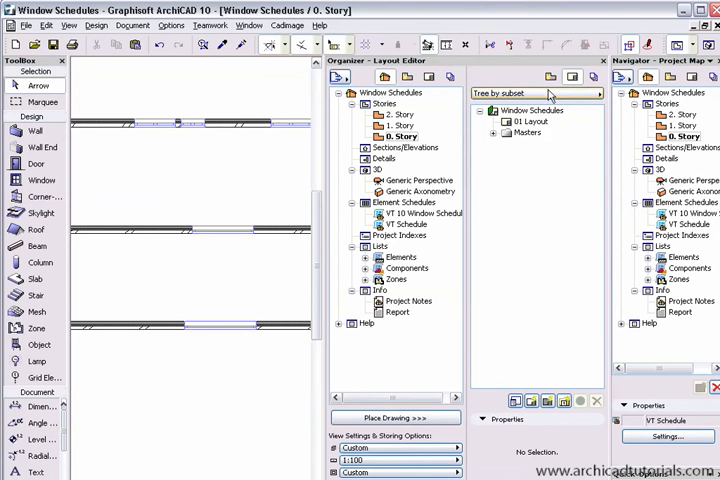
mouse_move(572, 78)
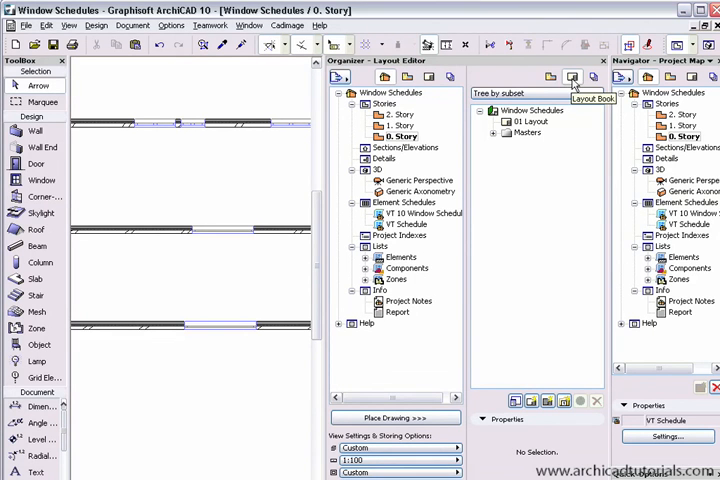
mouse_move(390, 265)
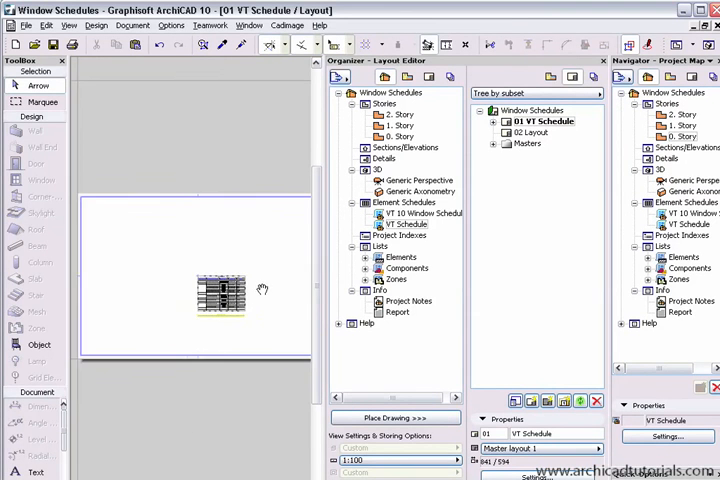
click(535, 131)
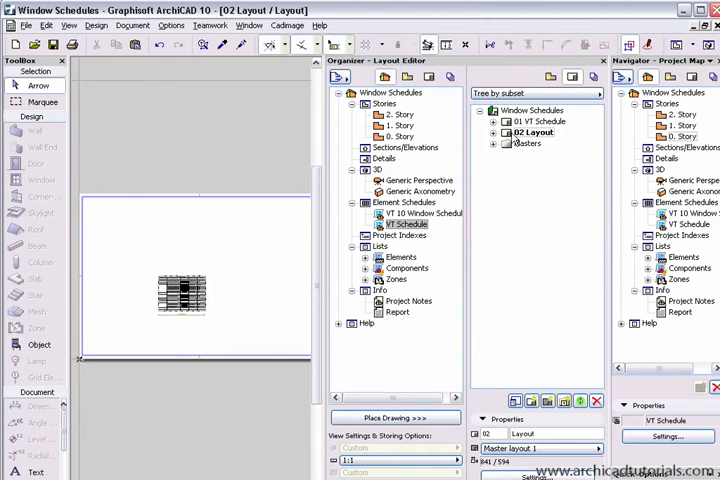
mouse_move(543, 140)
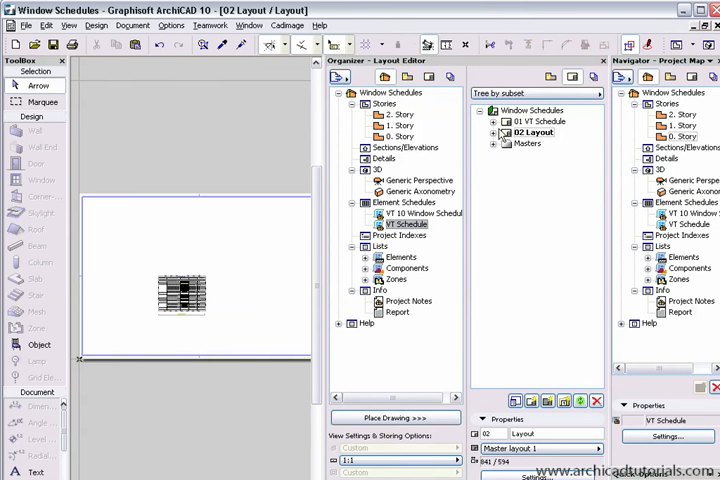
mouse_move(505, 130)
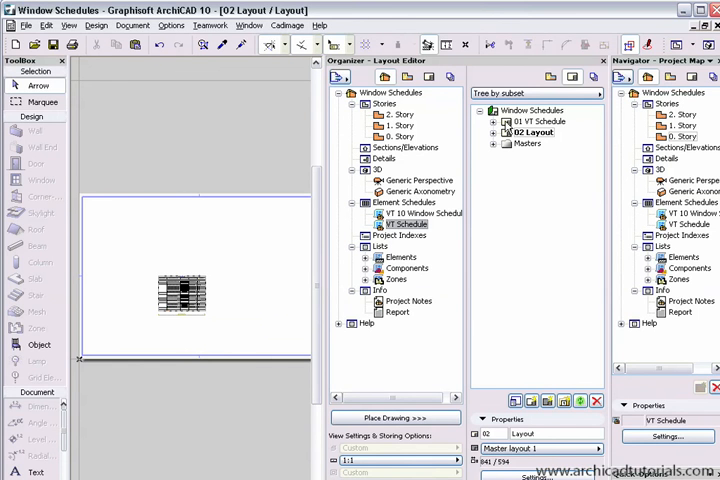
mouse_move(517, 225)
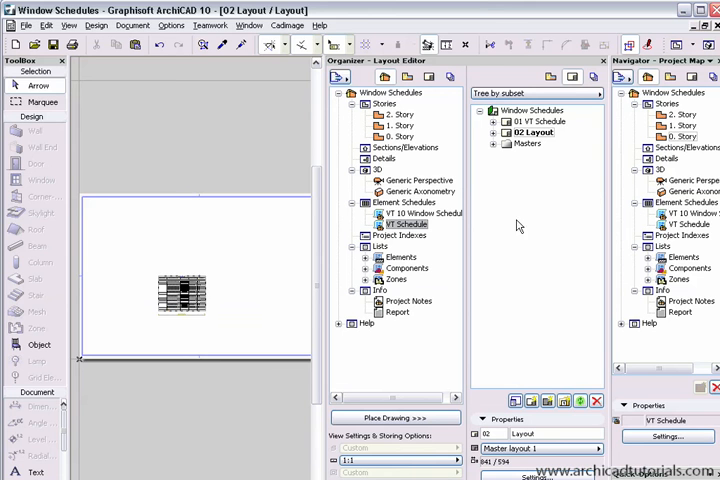
mouse_move(183, 300)
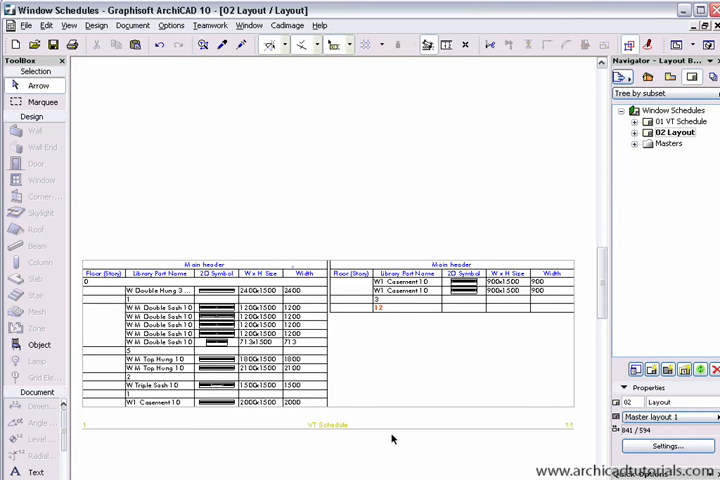
mouse_move(569, 249)
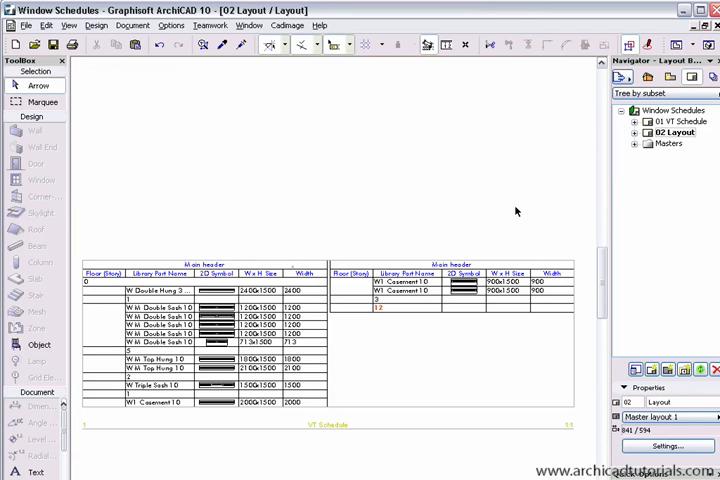
mouse_move(664, 312)
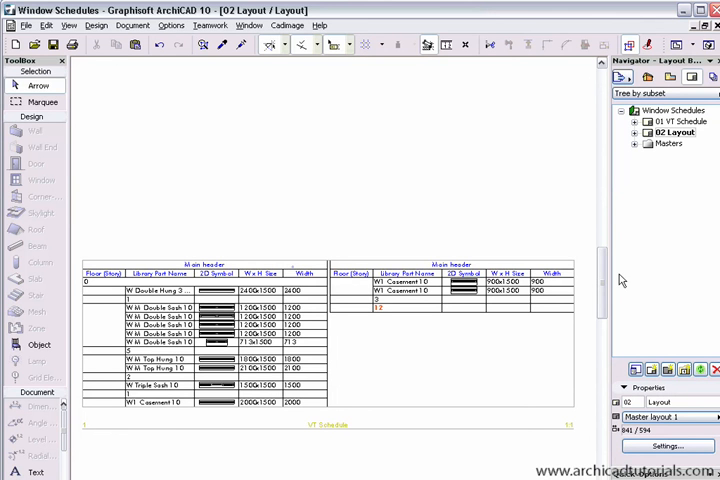
mouse_move(585, 240)
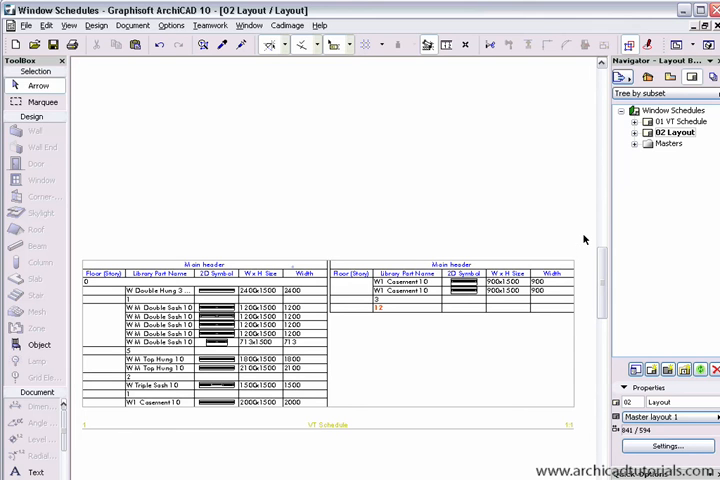
mouse_move(583, 230)
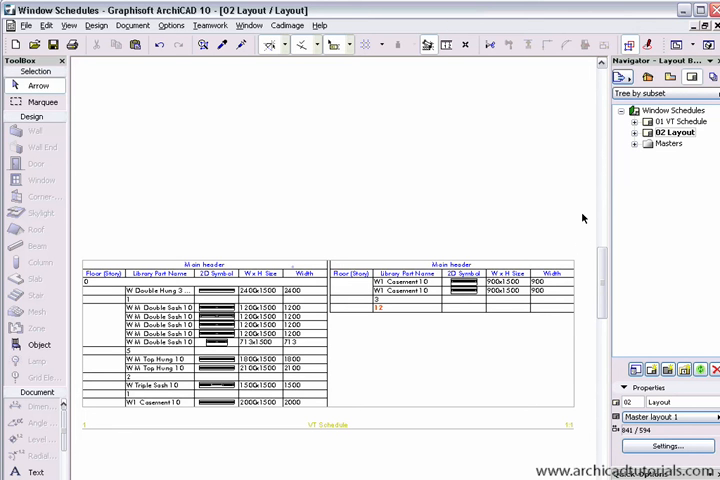